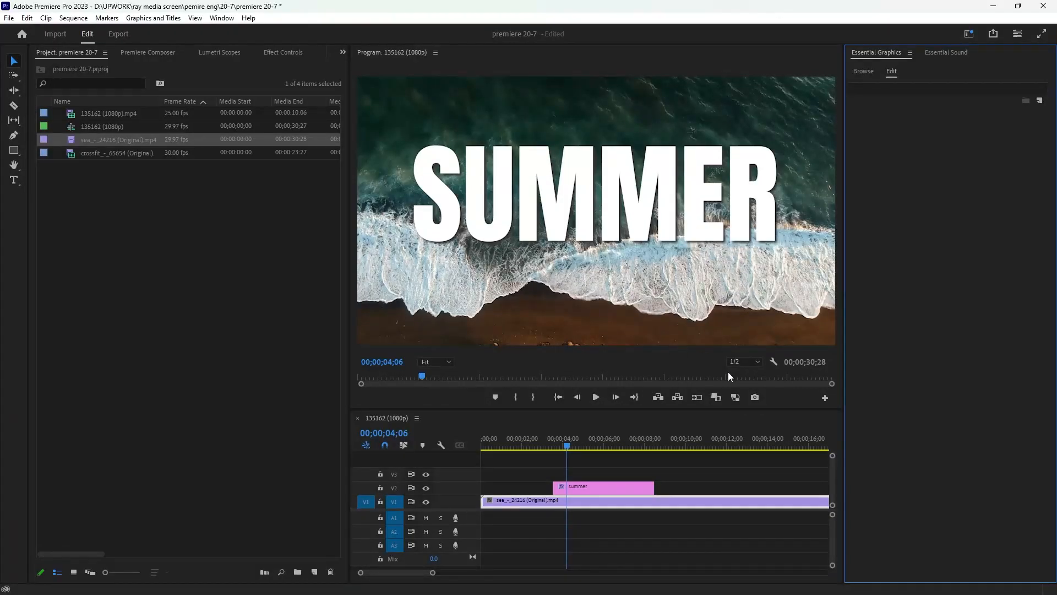
pyautogui.moveTo(511, 253)
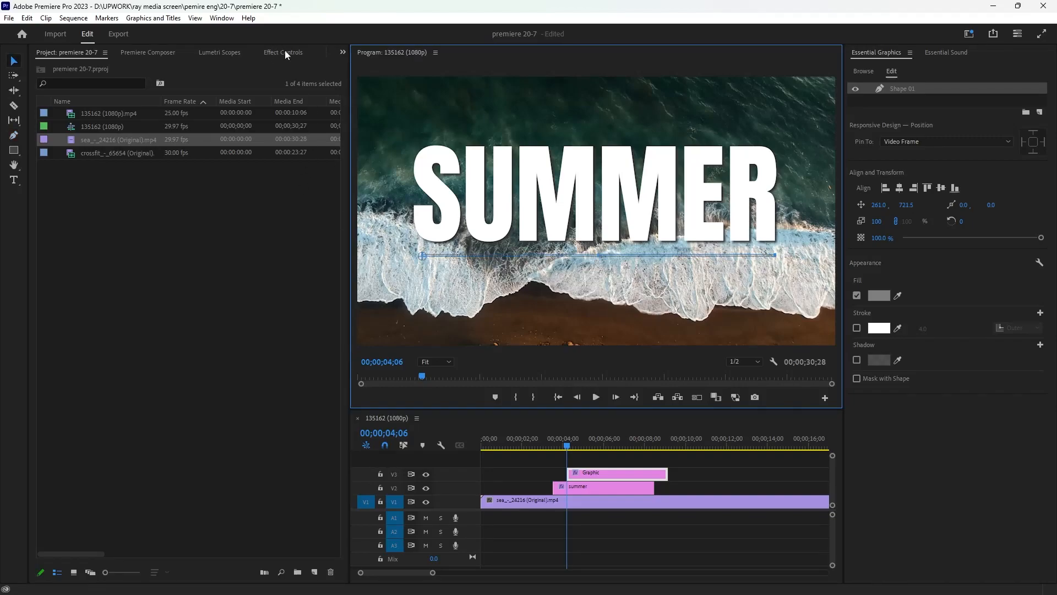
pyautogui.moveTo(884, 58)
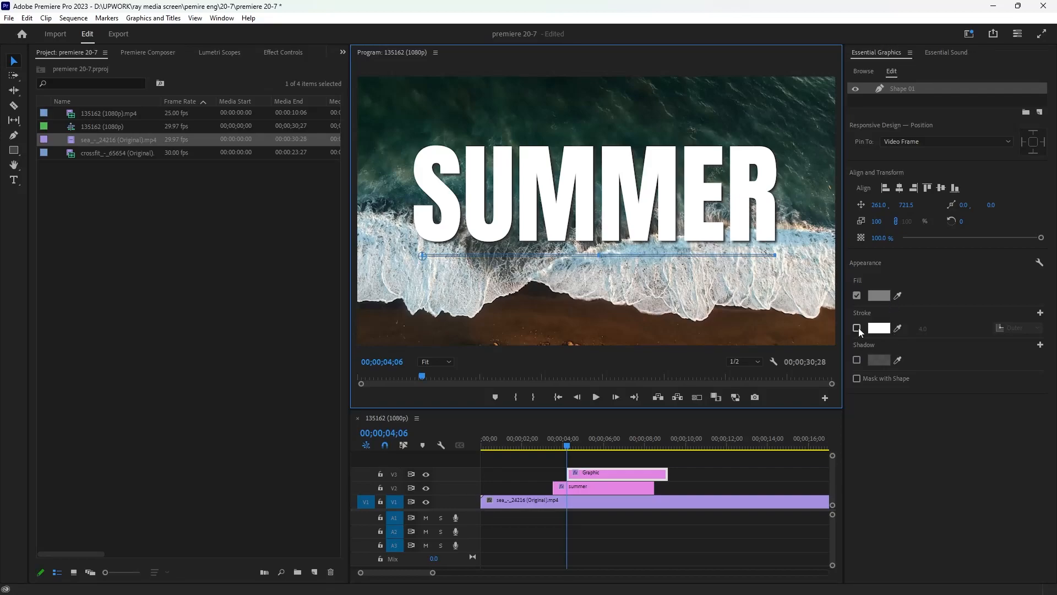
# - Enable a white outer stroke of width 17 on the underline shape
pyautogui.click(856, 328)
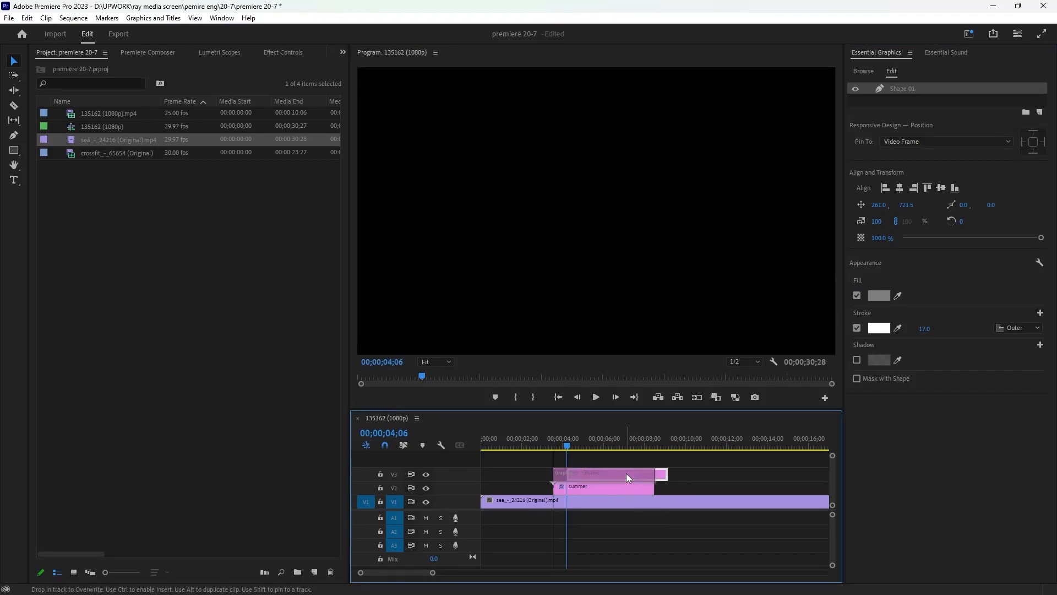
# - Align the Graphic clip with the summer title and show its Effect Controls
pyautogui.click(603, 471)
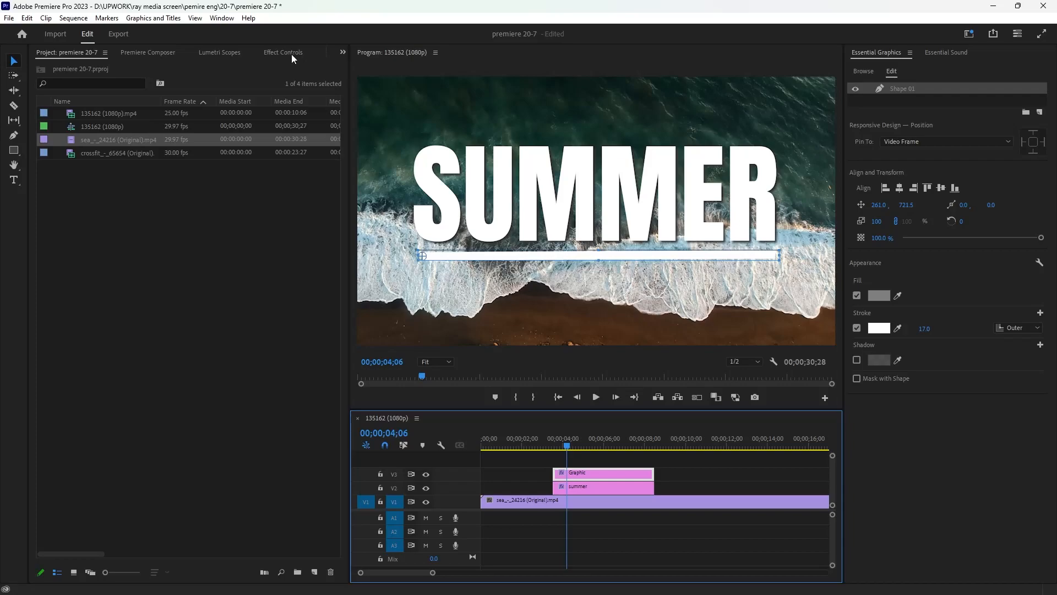
pyautogui.click(283, 53)
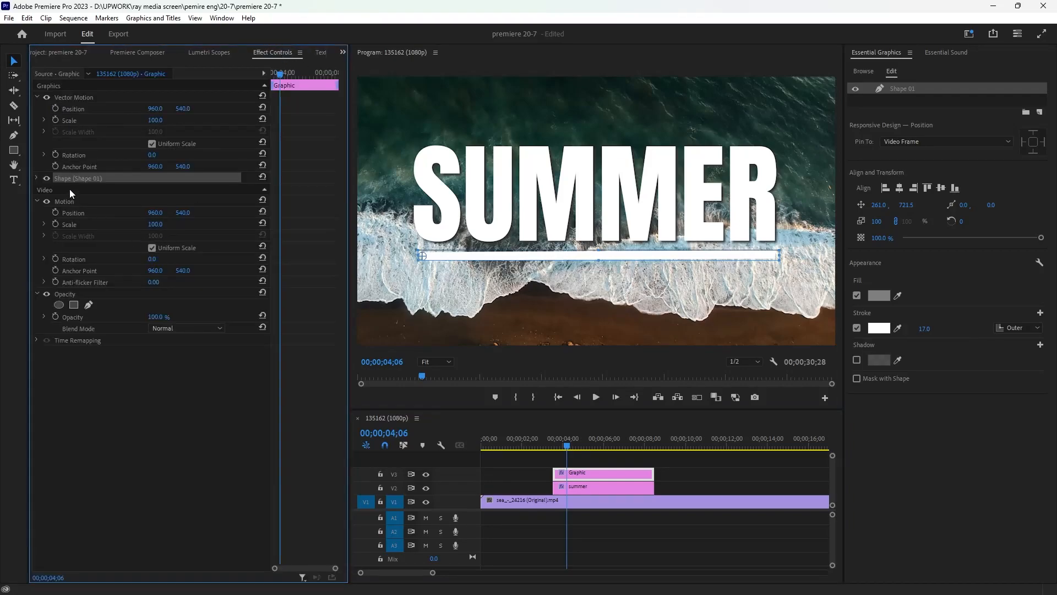
# - Uncheck Uniform Scale and start Scale Width keyframing at the underline clip's first frame
pyautogui.click(152, 247)
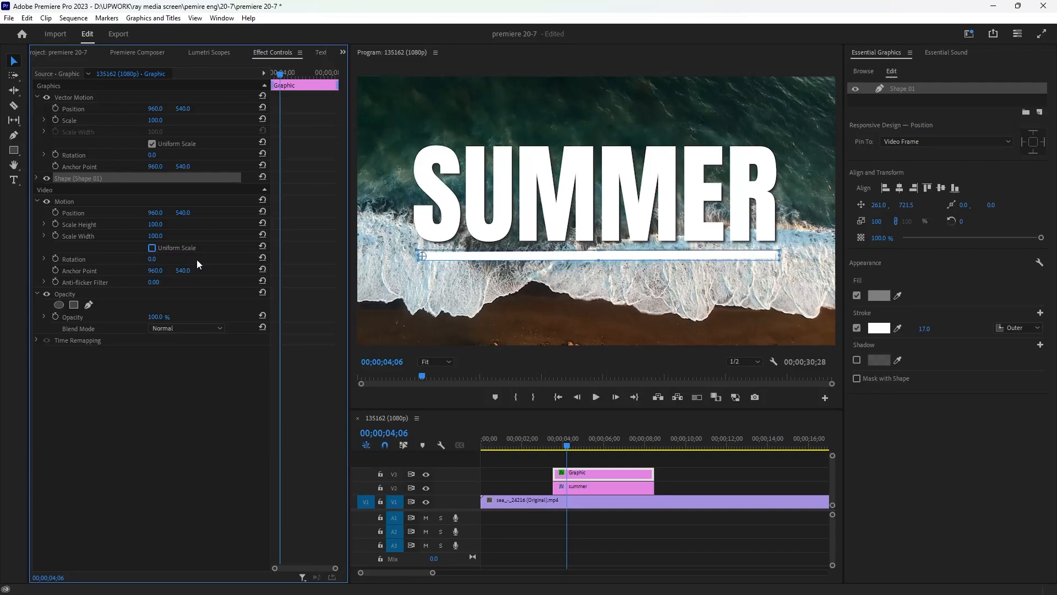
pyautogui.click(567, 445)
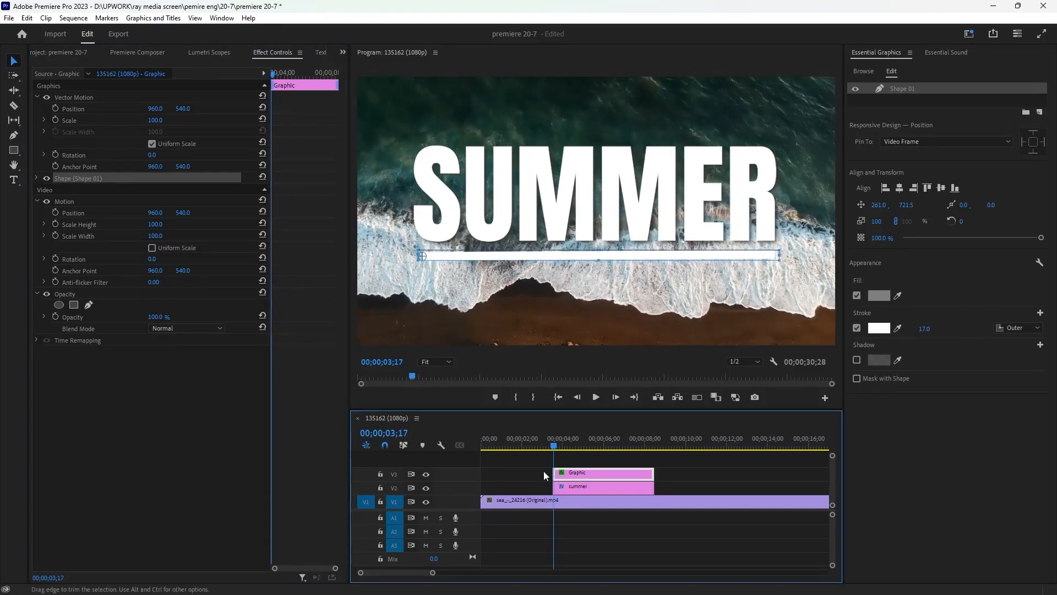
pyautogui.moveTo(56, 240)
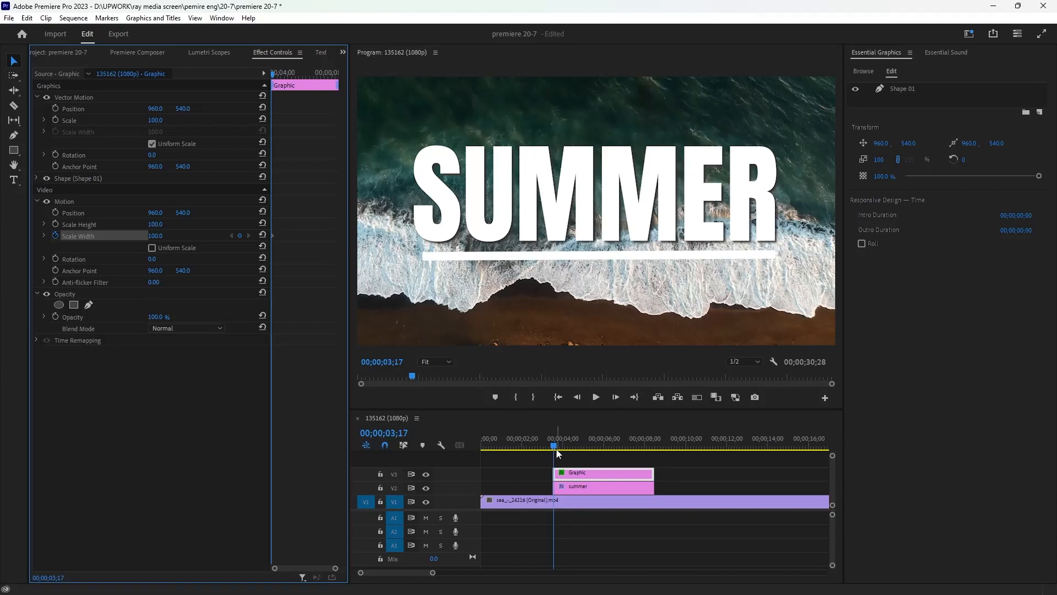
pyautogui.click(572, 447)
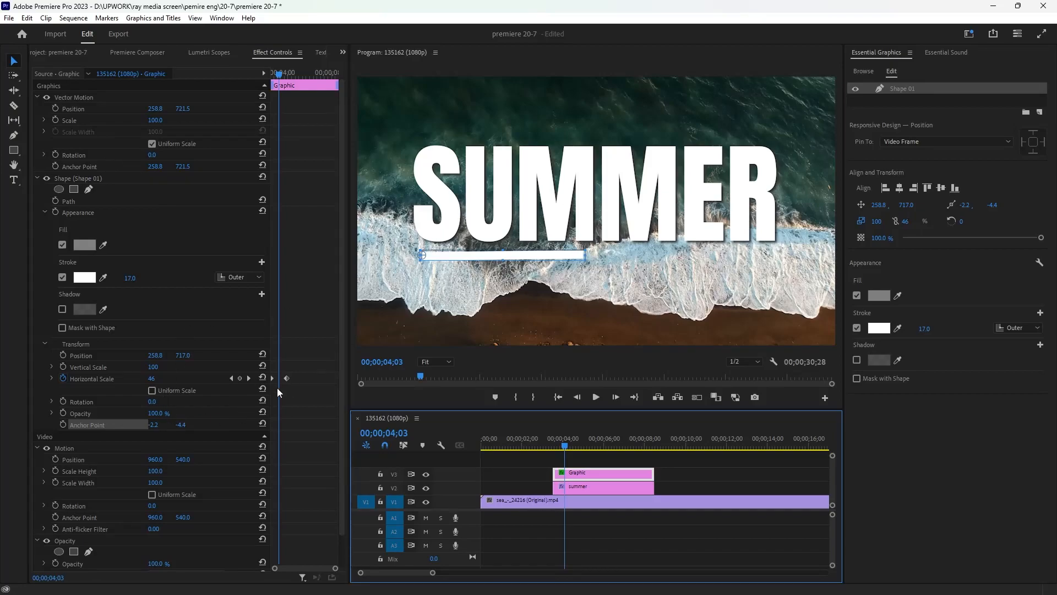
# - Keyframe Horizontal Scale from 46 to 100 so the underline grows to full width
pyautogui.click(78, 177)
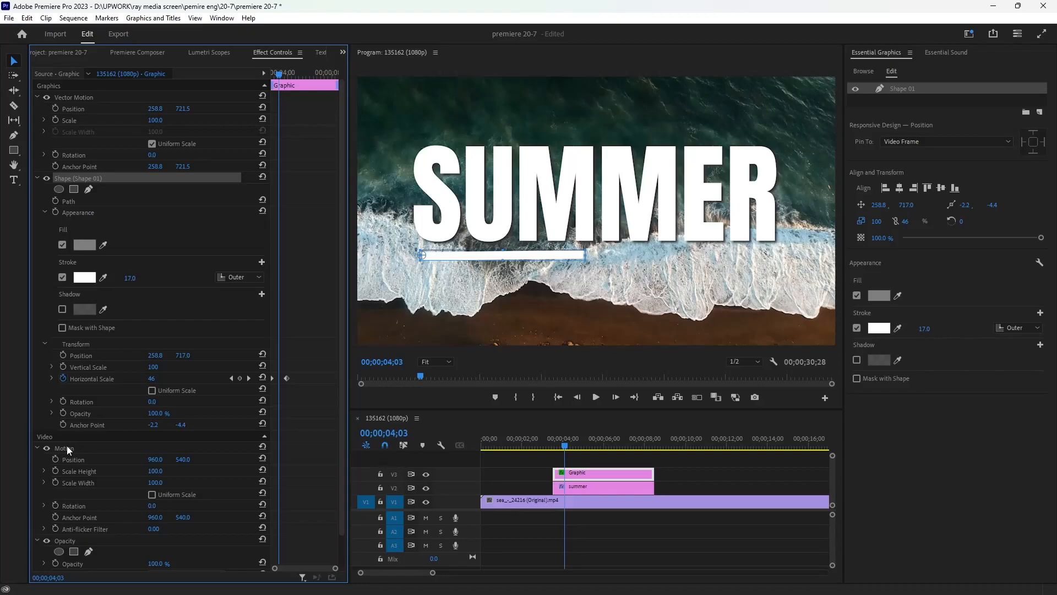
pyautogui.moveTo(289, 102)
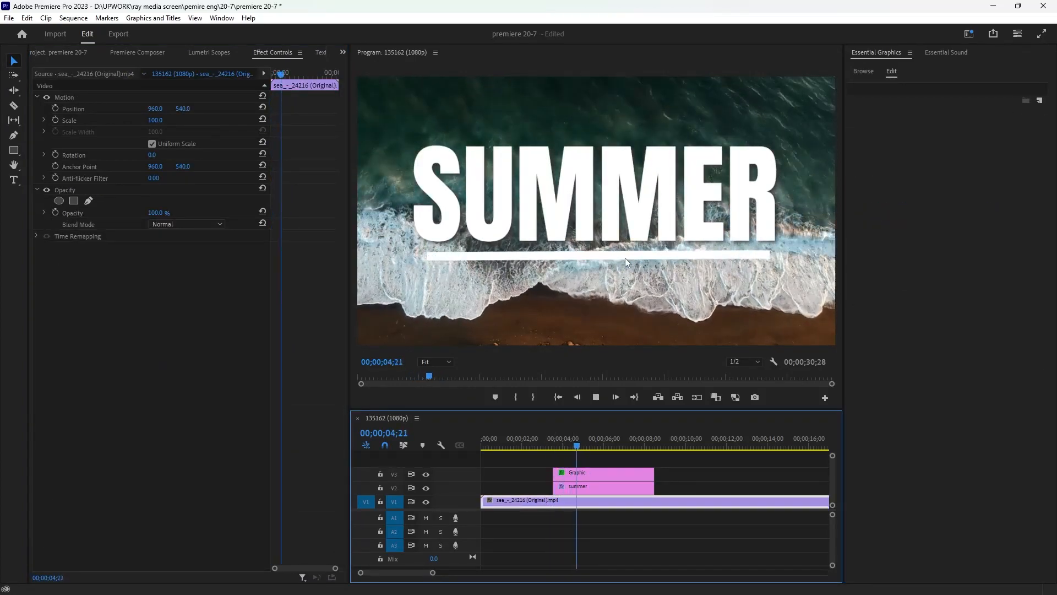
pyautogui.click(604, 472)
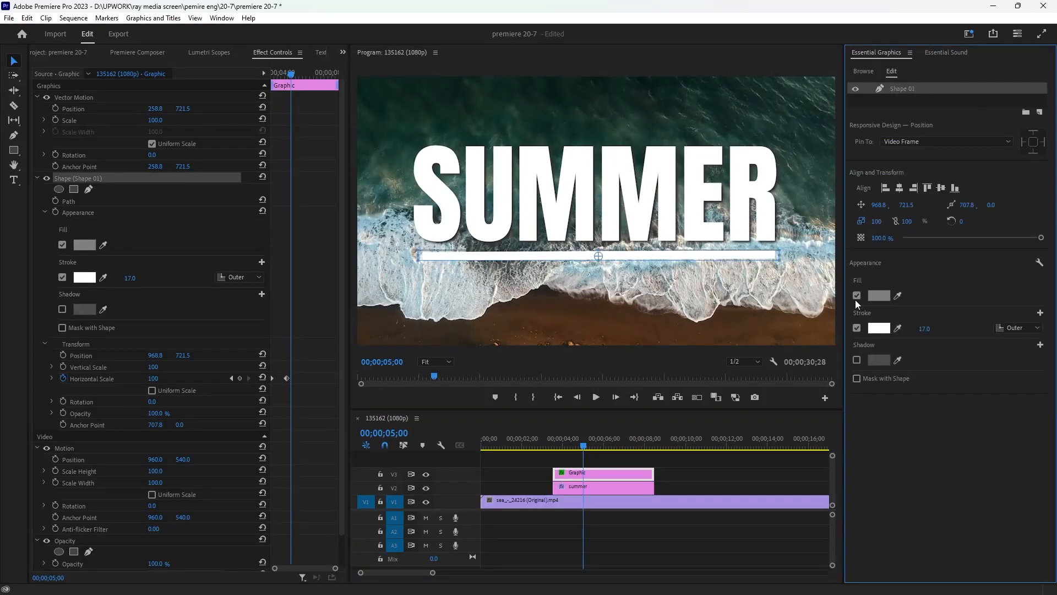
# - Add a soft drop shadow to the underline and review the result
pyautogui.click(857, 360)
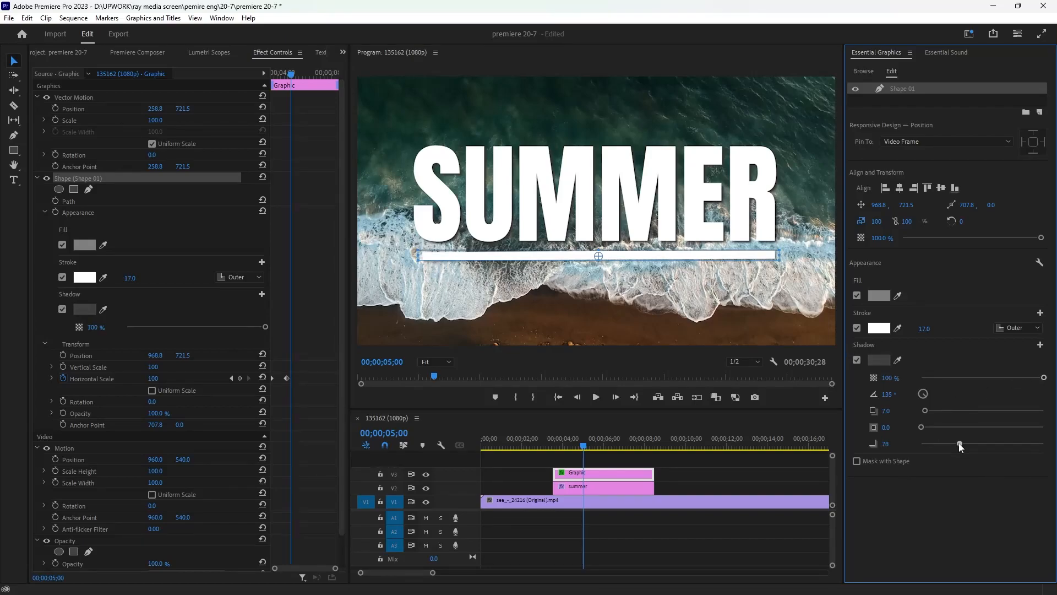
pyautogui.click(529, 501)
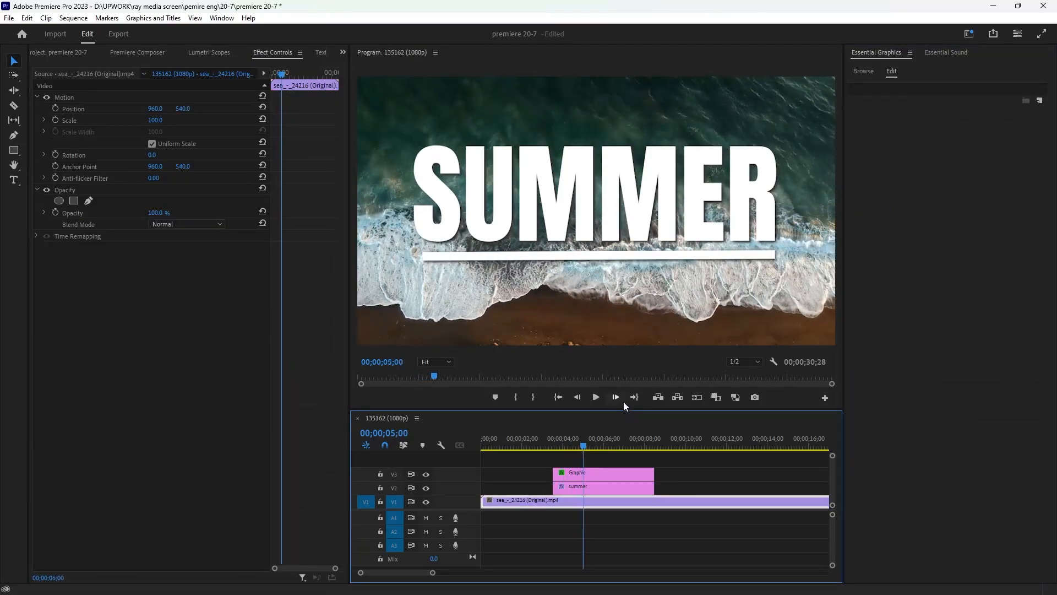